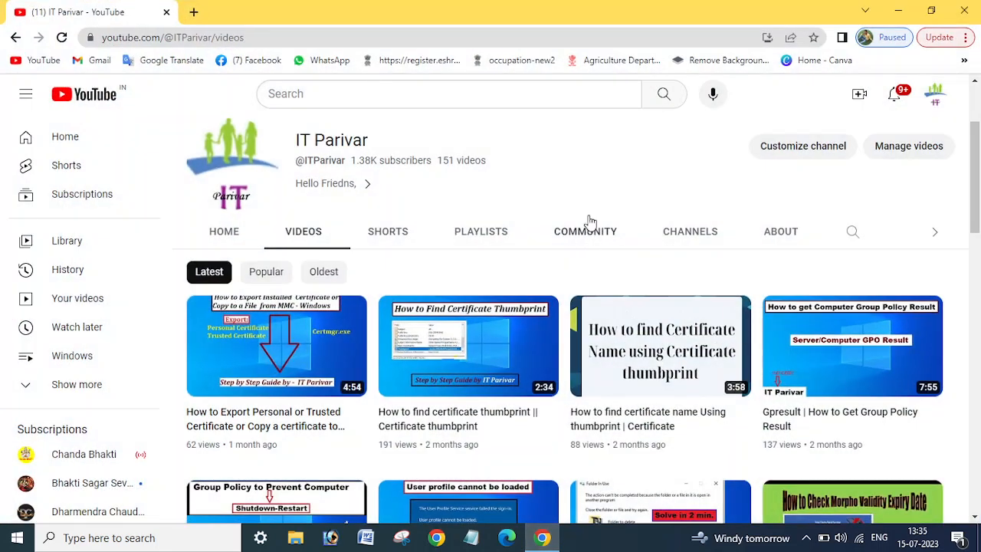
{"action": "mouse_move", "coordinate": [601, 163]}
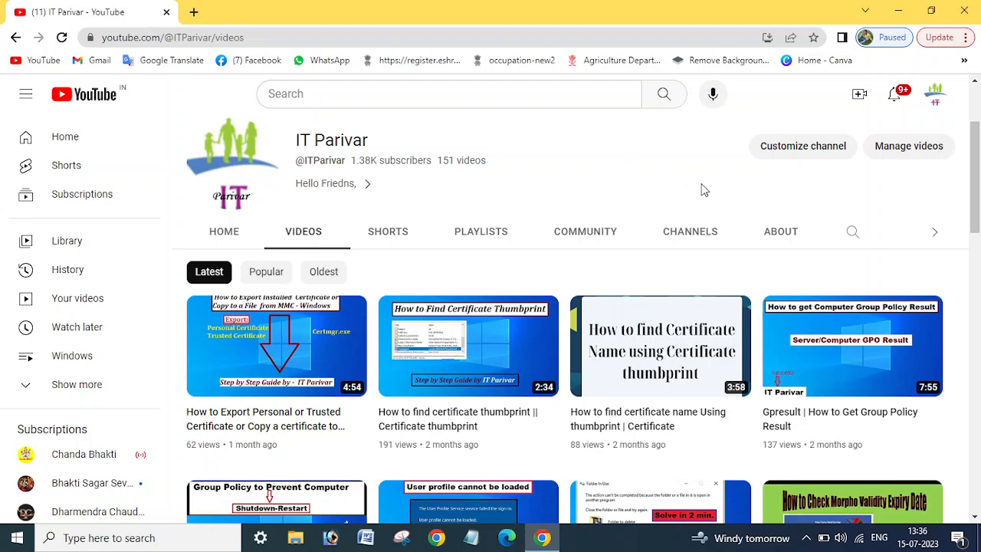
{"action": "mouse_move", "coordinate": [711, 187]}
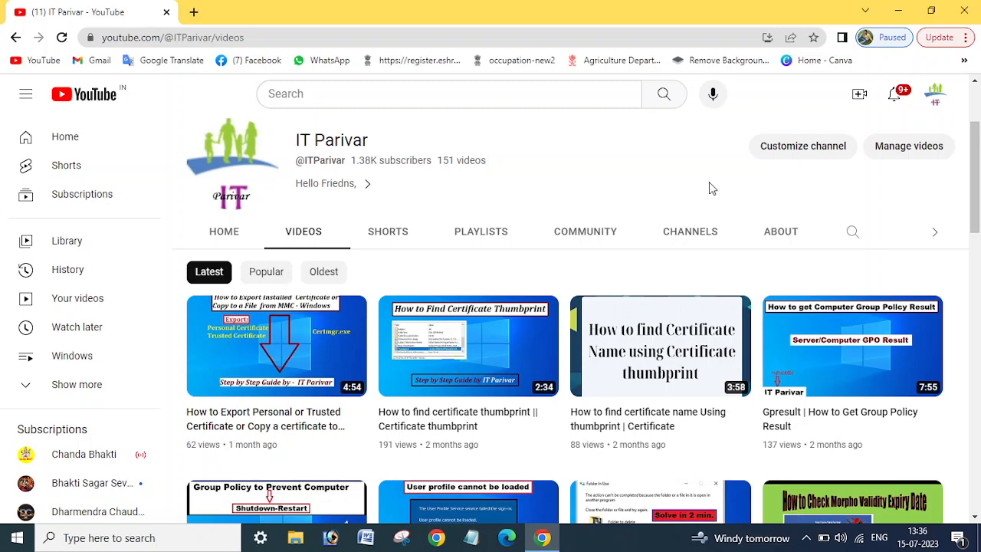
- Highlight the IT Parivar channel name, then minimize the browser to reveal the desktop
{"action": "double_click", "coordinate": [345, 141]}
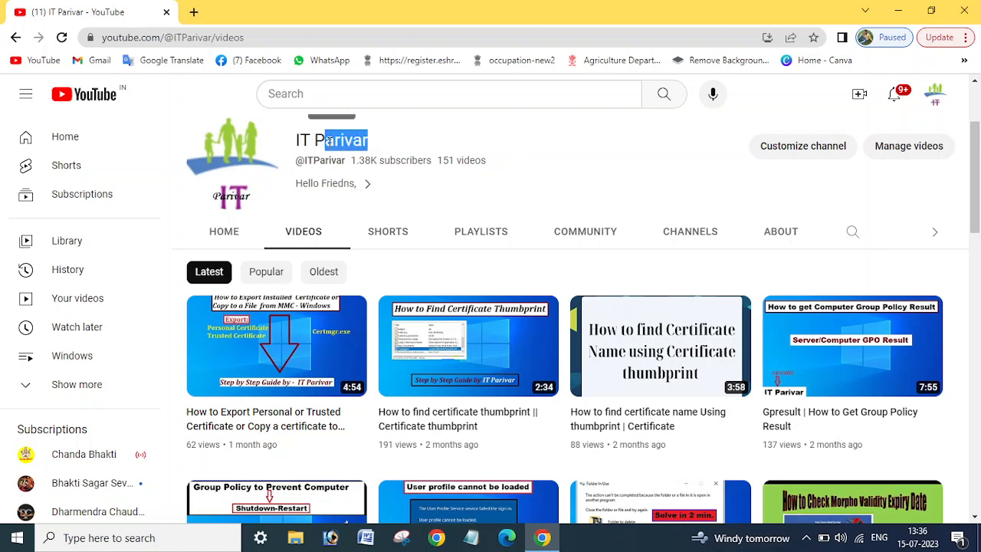
{"action": "double_click", "coordinate": [332, 141]}
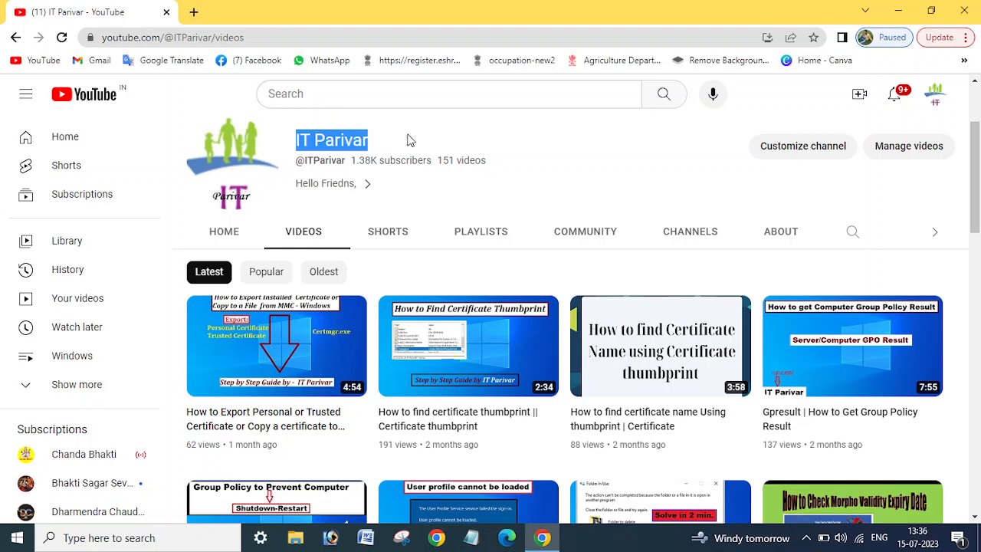
{"action": "mouse_move", "coordinate": [409, 144]}
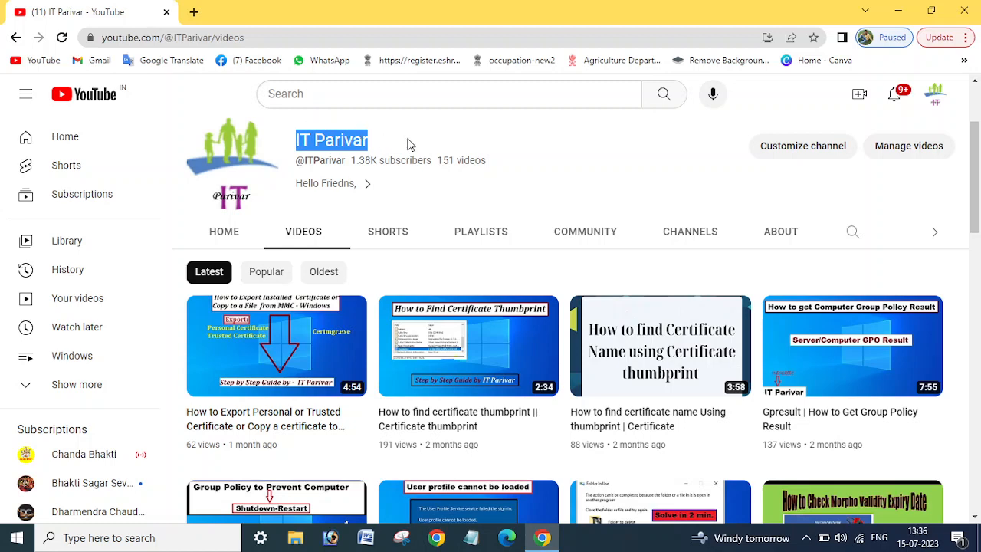
{"action": "left_click", "coordinate": [463, 132]}
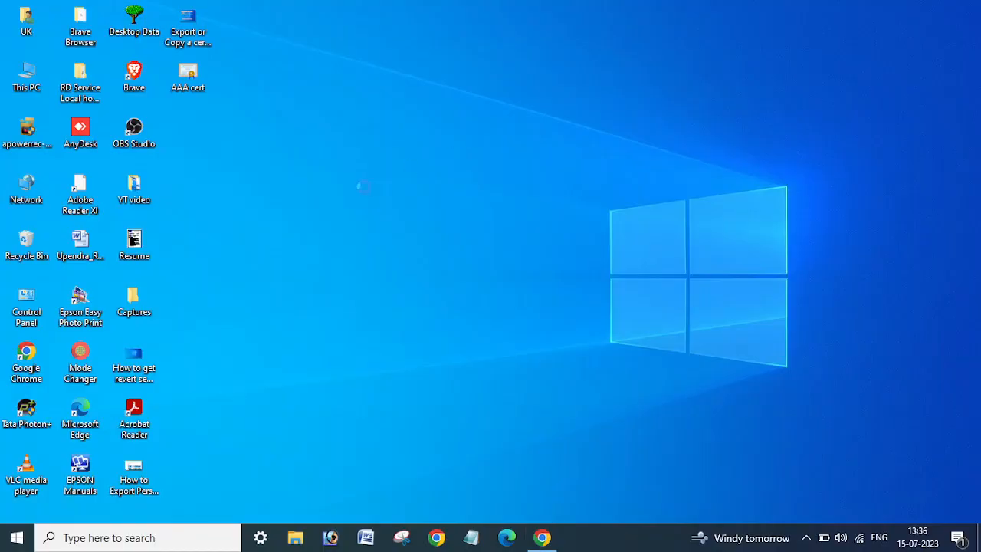
{"action": "mouse_move", "coordinate": [405, 239]}
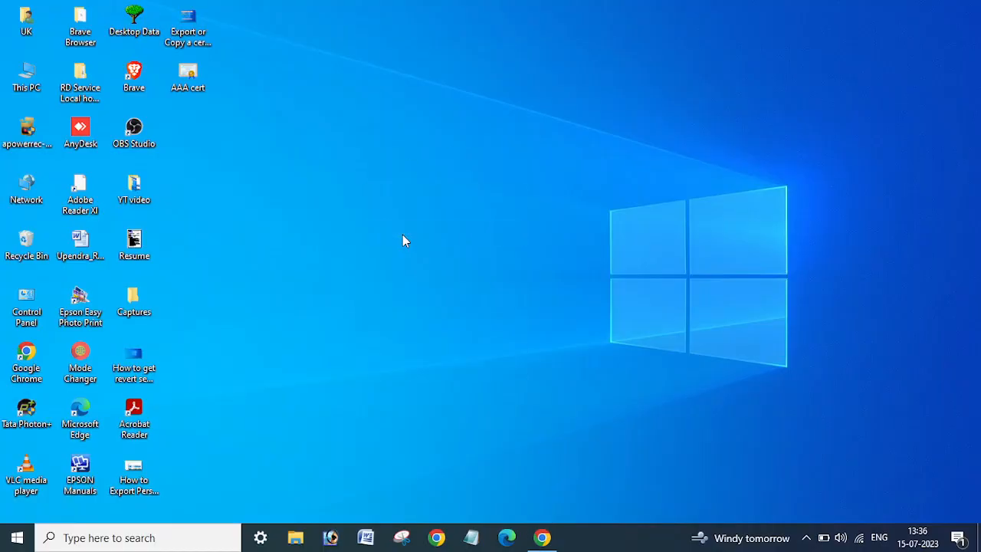
- Select AAA.cer on the desktop and bring up its right-click context menu
{"action": "left_click", "coordinate": [187, 76]}
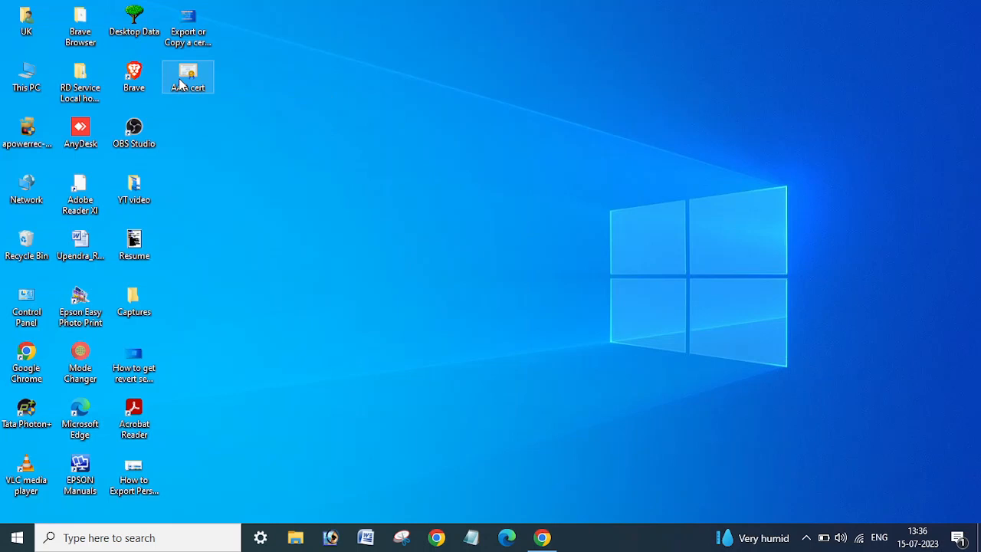
{"action": "mouse_move", "coordinate": [181, 81]}
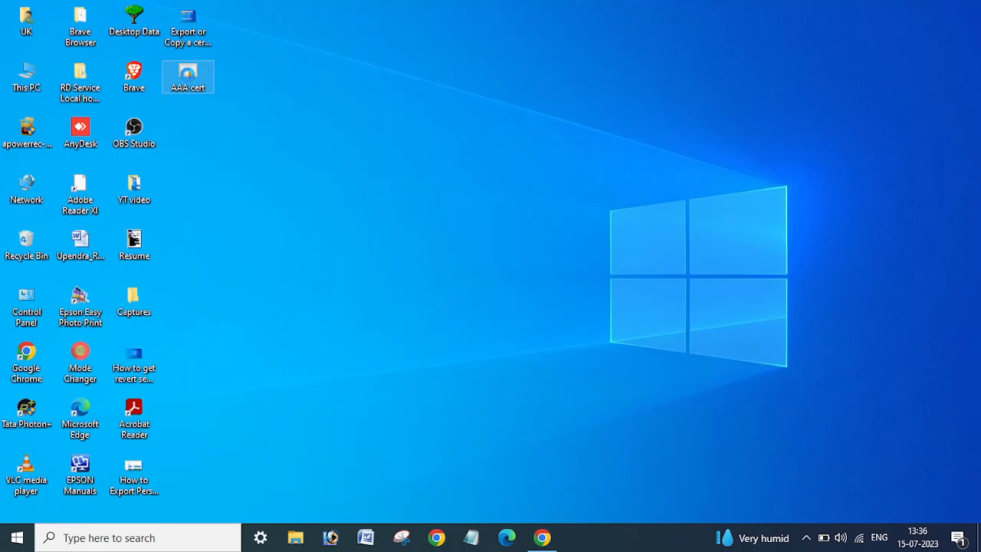
{"action": "right_click", "coordinate": [187, 77]}
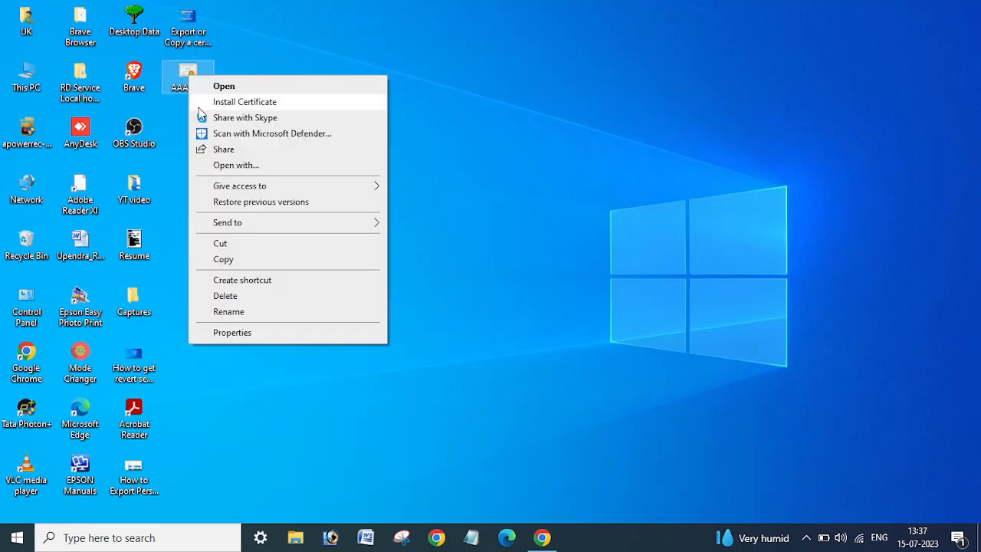
{"action": "mouse_move", "coordinate": [190, 114]}
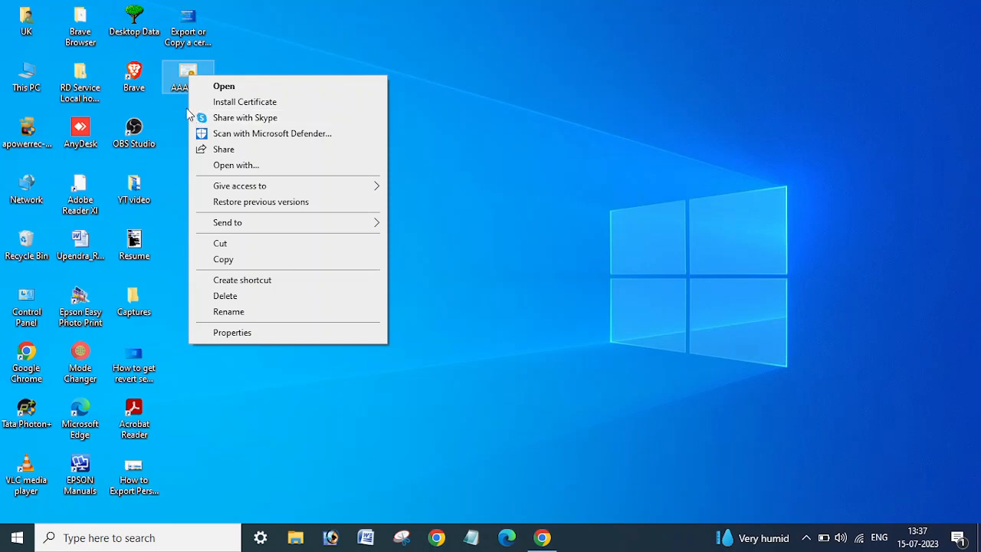
{"action": "mouse_move", "coordinate": [193, 184]}
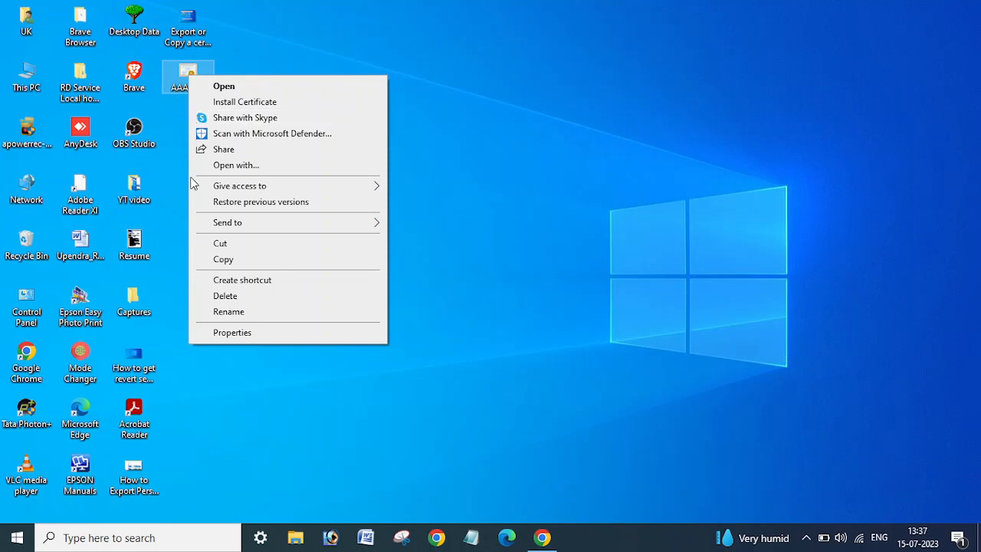
{"action": "left_click", "coordinate": [157, 52]}
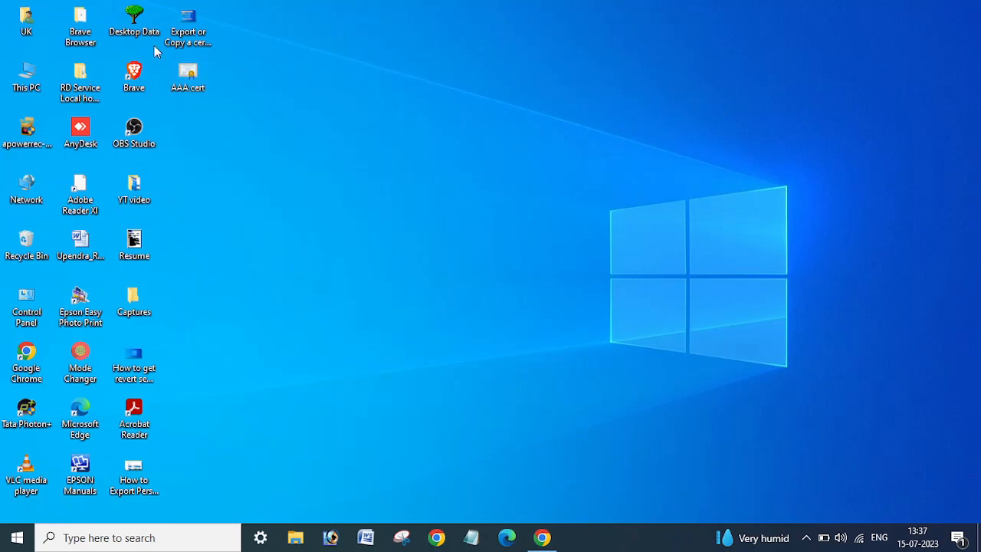
{"action": "right_click", "coordinate": [187, 77]}
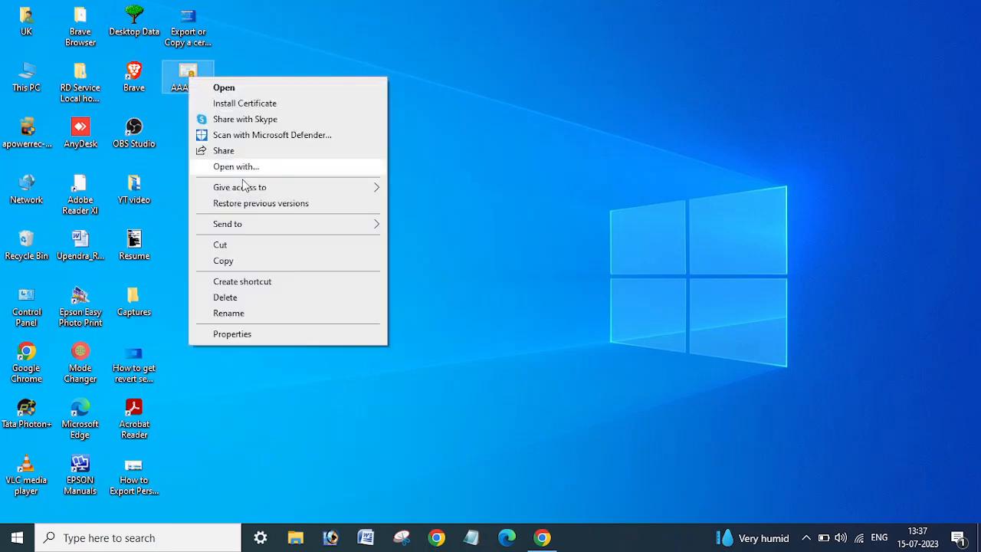
{"action": "mouse_move", "coordinate": [248, 337]}
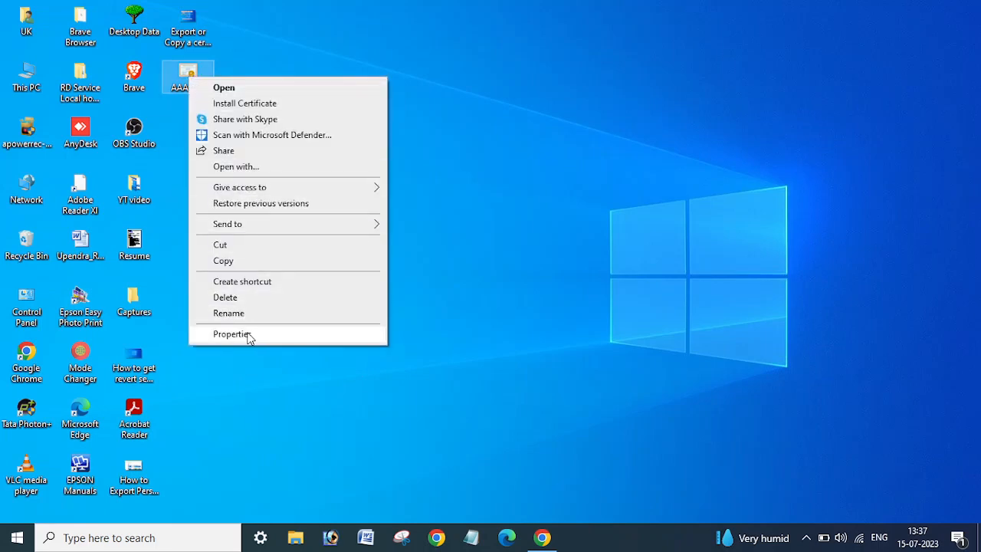
- Show the General Properties of AAA.cer, a Security Certificate file on the Desktop
{"action": "left_click", "coordinate": [233, 334]}
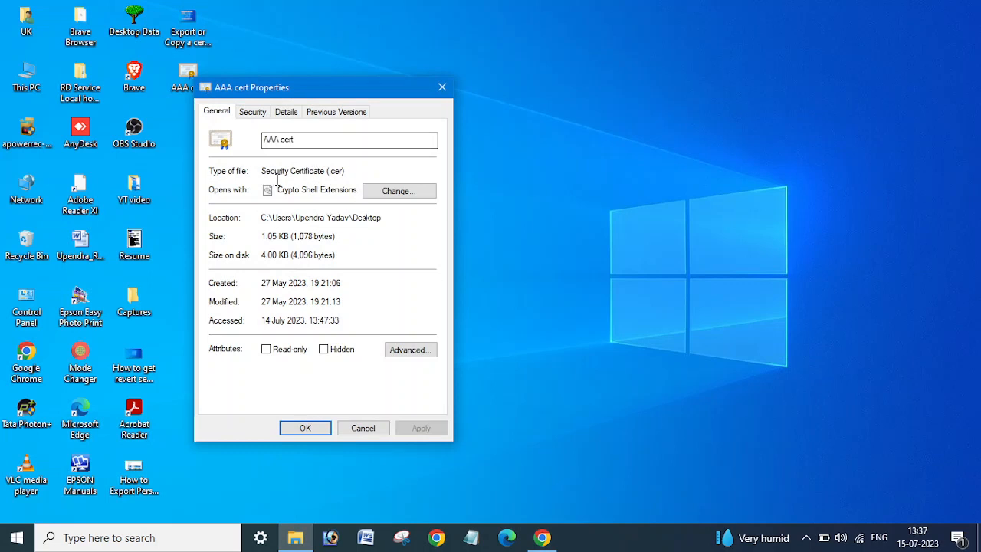
{"action": "mouse_move", "coordinate": [332, 171]}
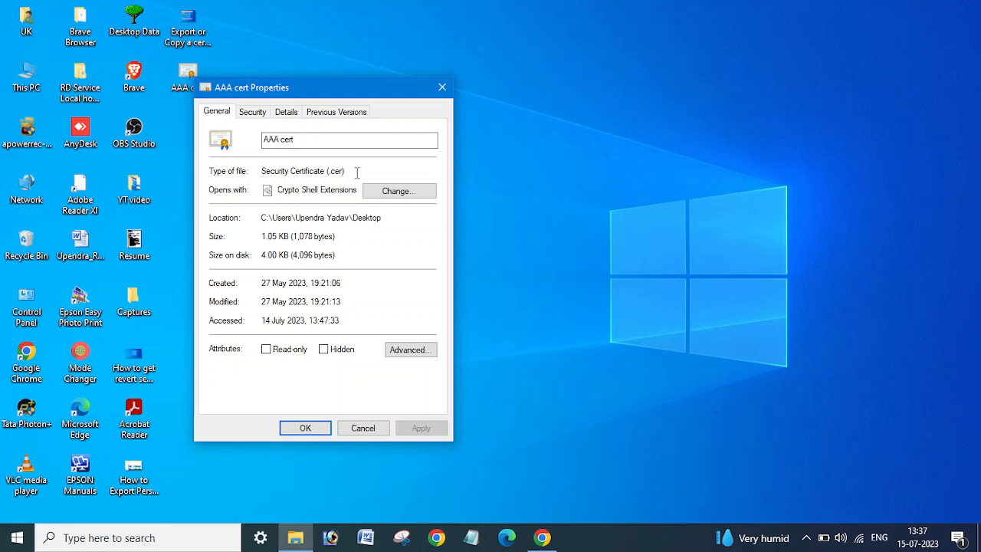
{"action": "mouse_move", "coordinate": [374, 166]}
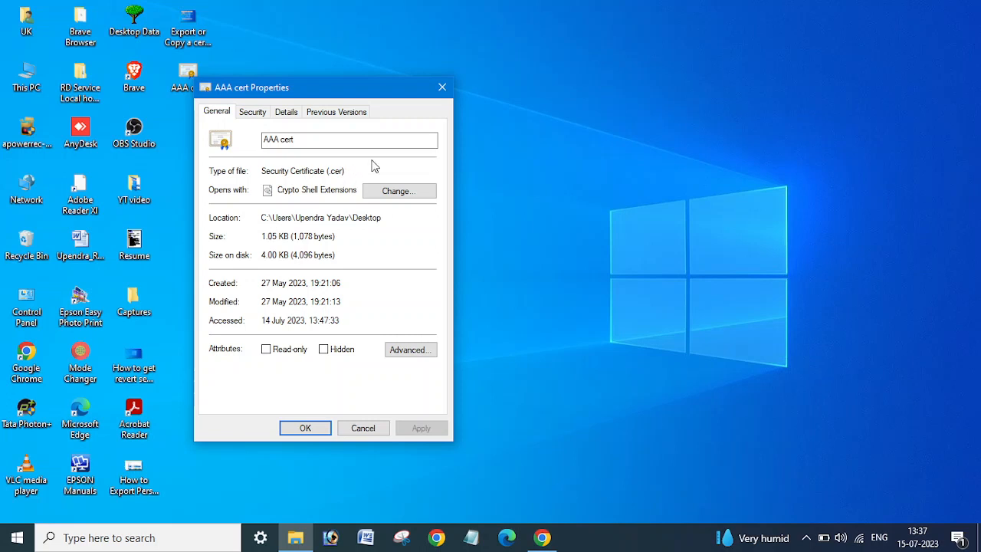
{"action": "mouse_move", "coordinate": [442, 86]}
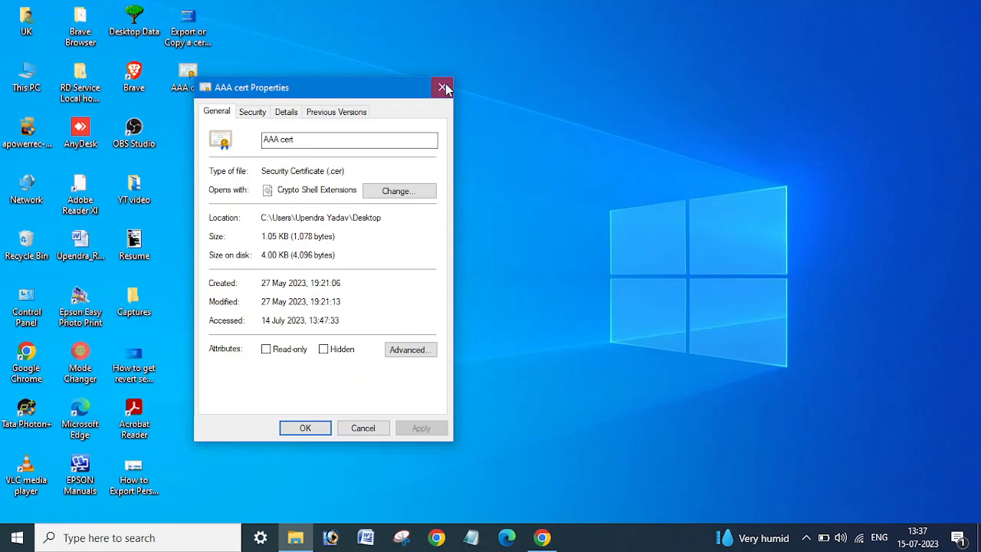
- Close Properties, view AAA.cer's Details and start Copy to File to launch the export wizard
{"action": "left_click", "coordinate": [442, 86]}
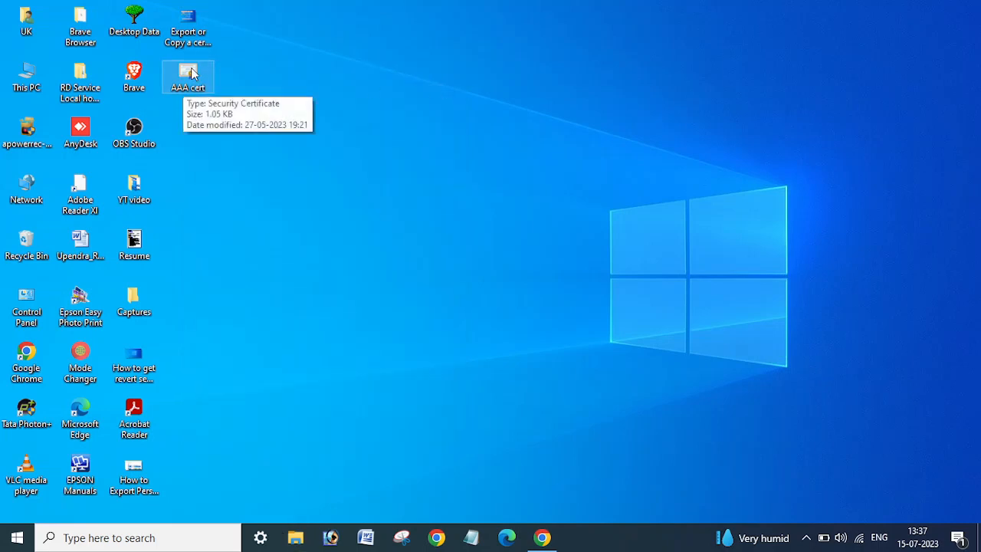
{"action": "double_click", "coordinate": [187, 73]}
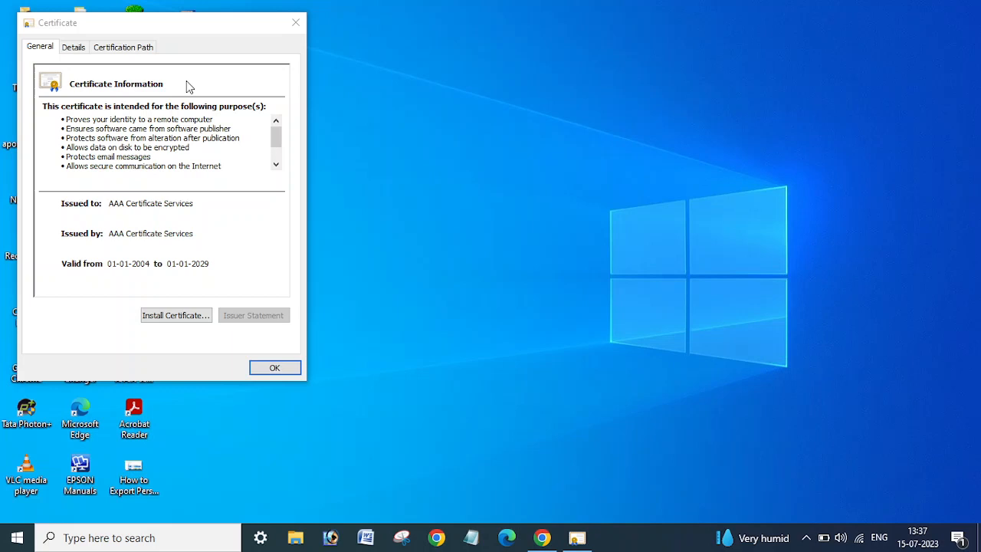
{"action": "left_click", "coordinate": [71, 46]}
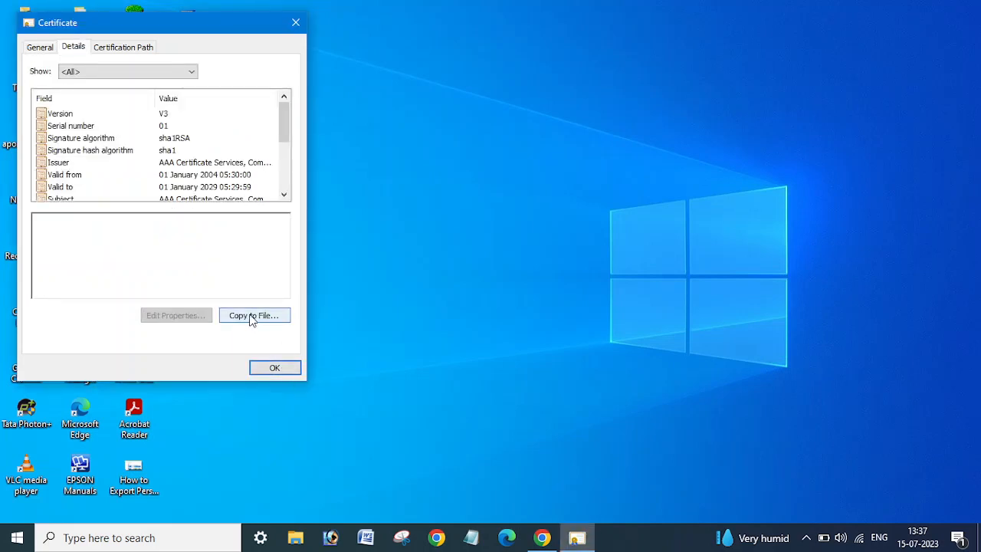
{"action": "left_click", "coordinate": [255, 316]}
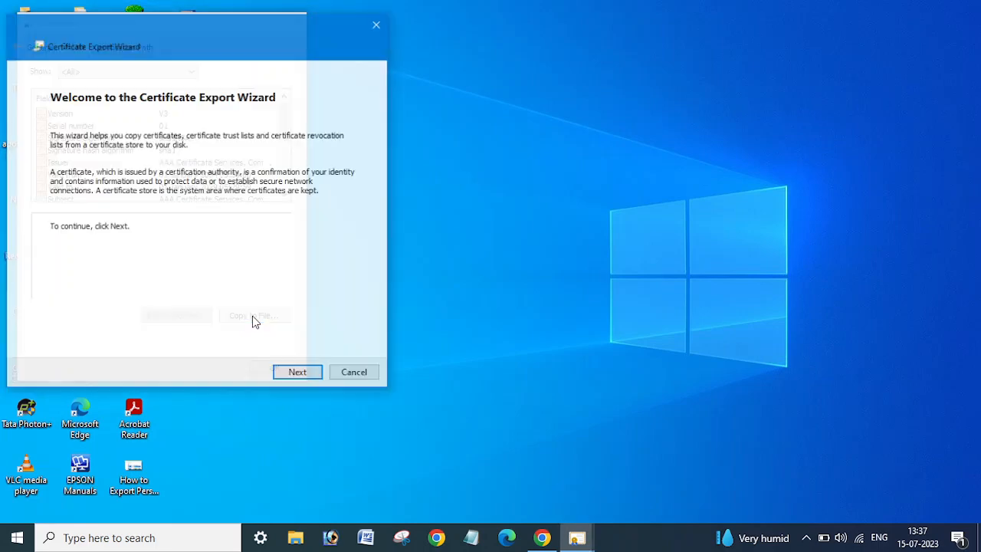
- Choose PKCS #7 (.P7B) format and include all certificates in the certification path
{"action": "left_click", "coordinate": [298, 372]}
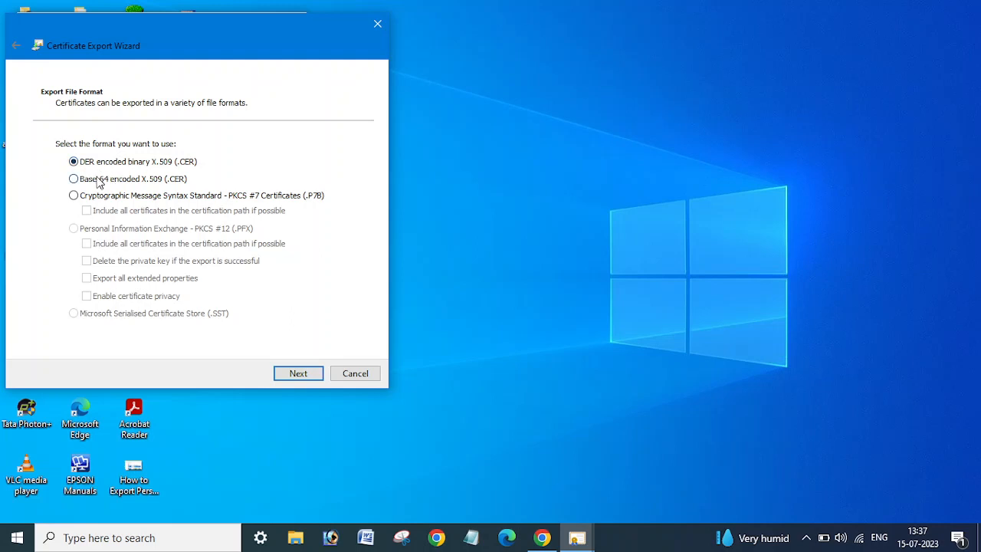
{"action": "mouse_move", "coordinate": [197, 167]}
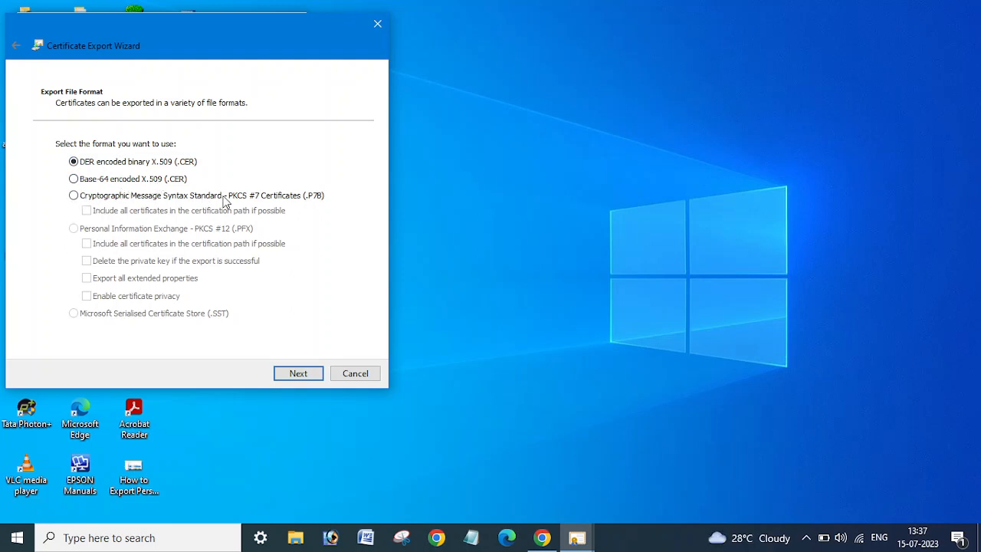
{"action": "mouse_move", "coordinate": [252, 207]}
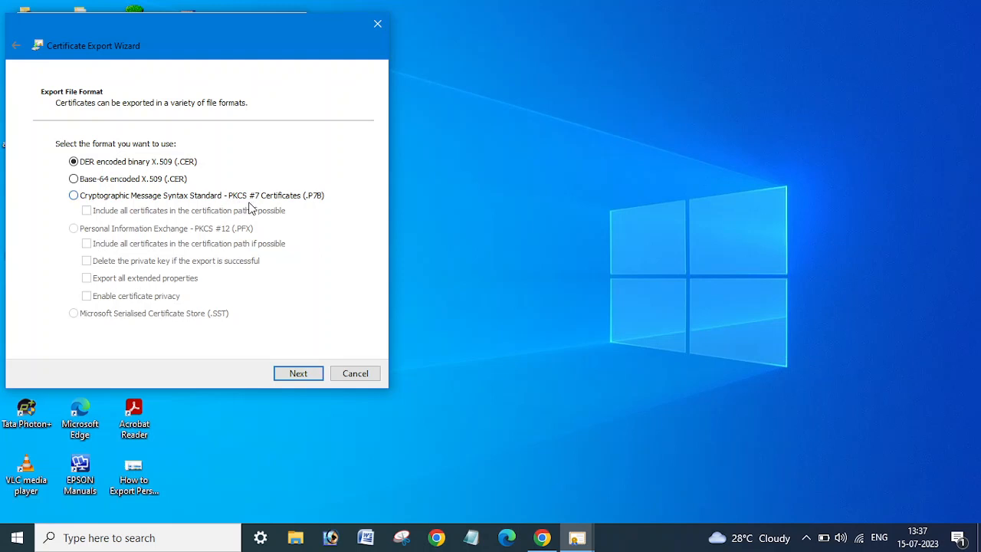
{"action": "mouse_move", "coordinate": [274, 203]}
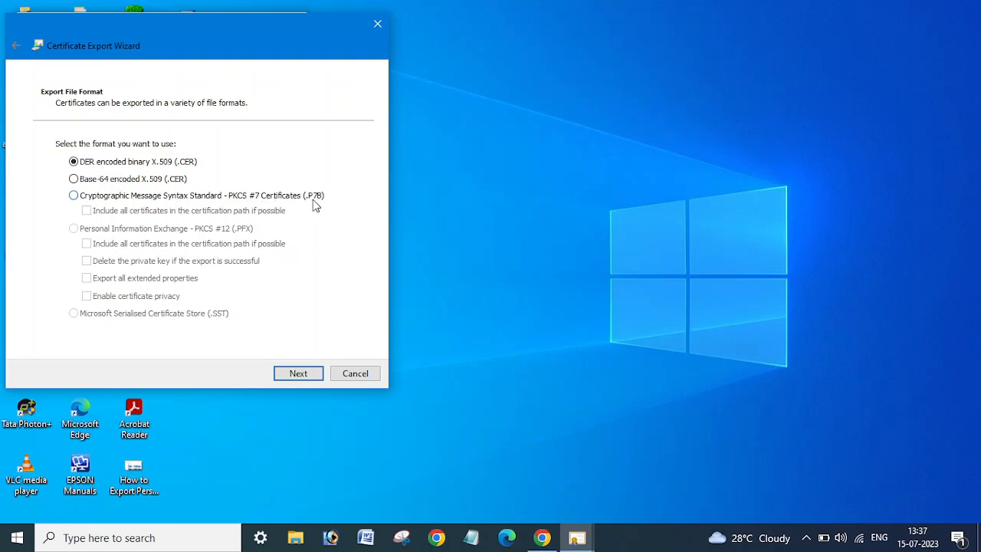
{"action": "mouse_move", "coordinate": [320, 206]}
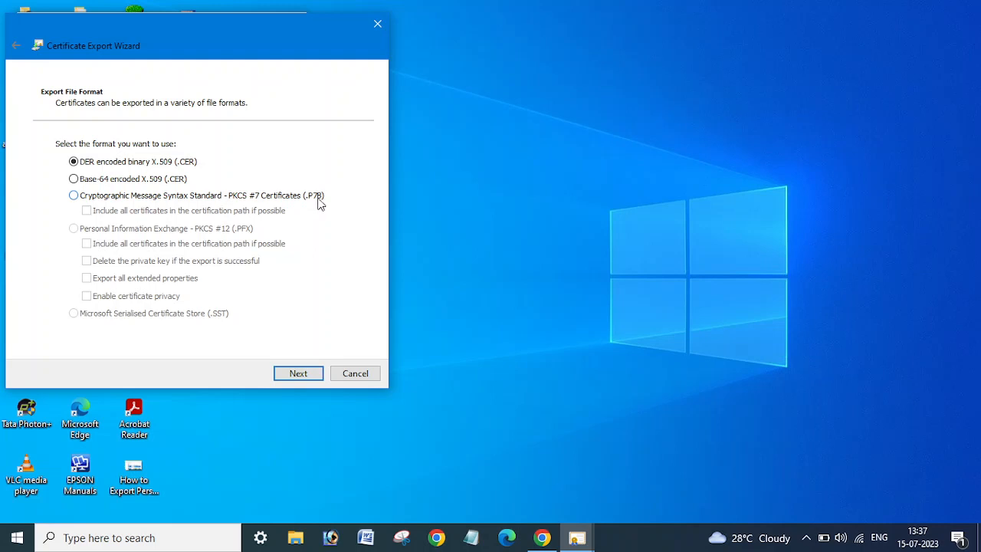
{"action": "mouse_move", "coordinate": [322, 199]}
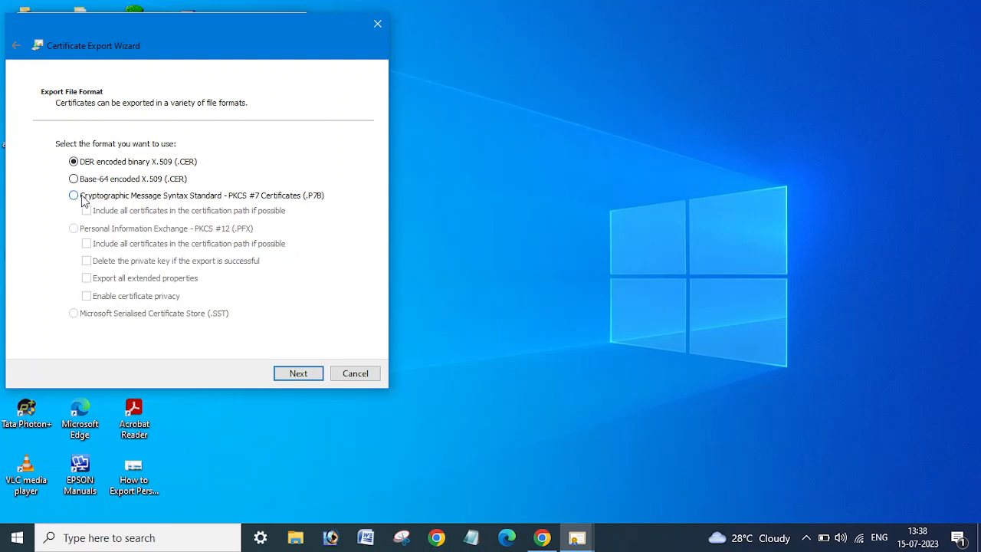
{"action": "left_click", "coordinate": [73, 196]}
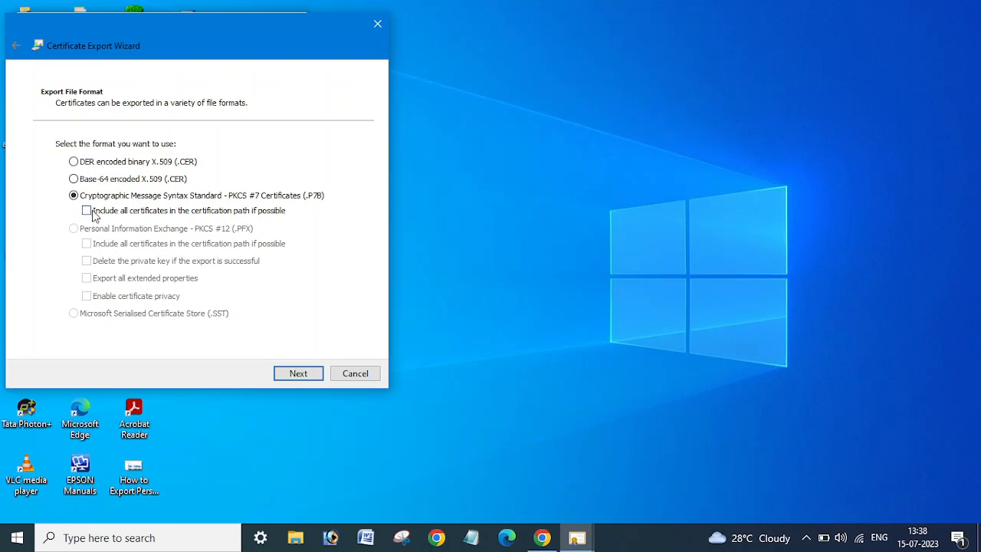
{"action": "left_click", "coordinate": [86, 210]}
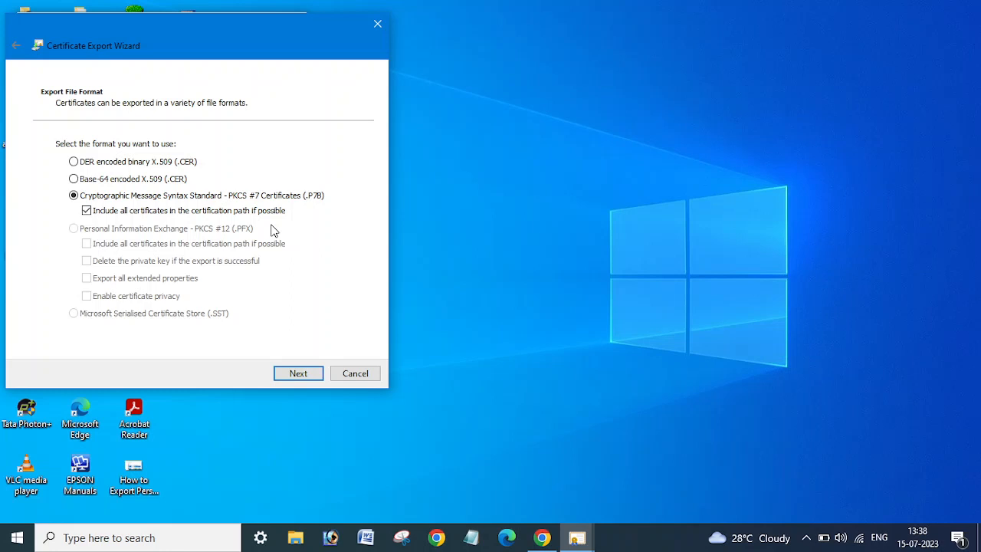
{"action": "mouse_move", "coordinate": [316, 325]}
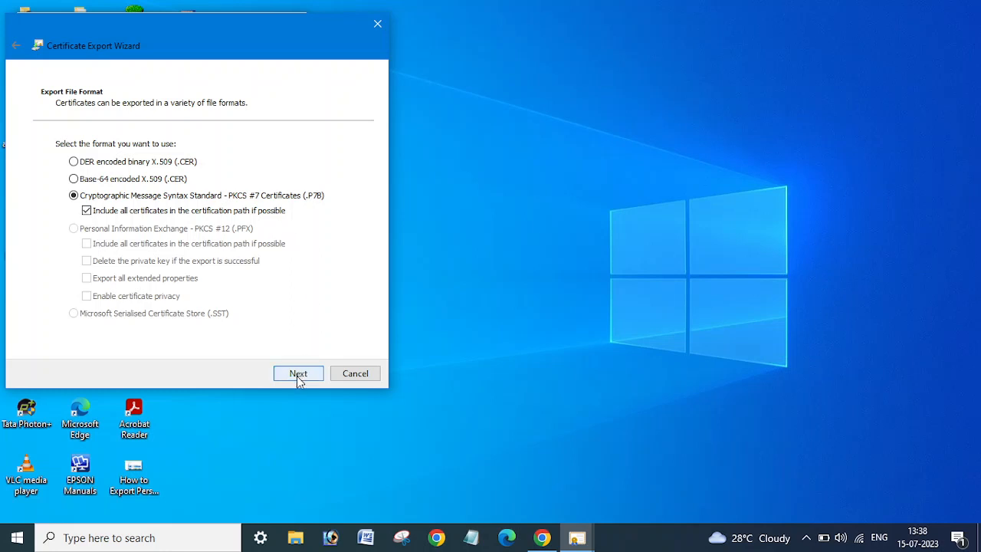
- Name the export file XYZ and save it to the Desktop
{"action": "left_click", "coordinate": [297, 374]}
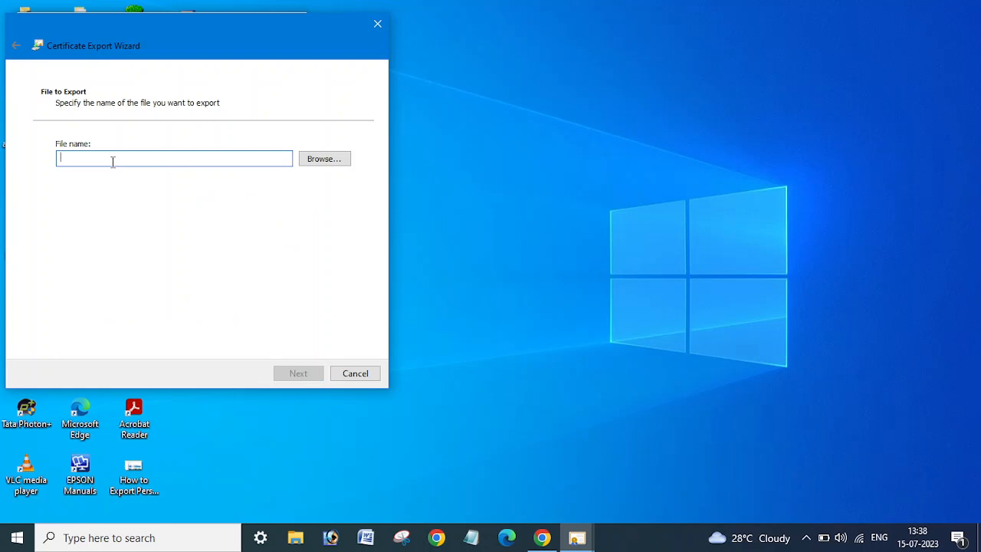
{"action": "type", "text": "XYZ"}
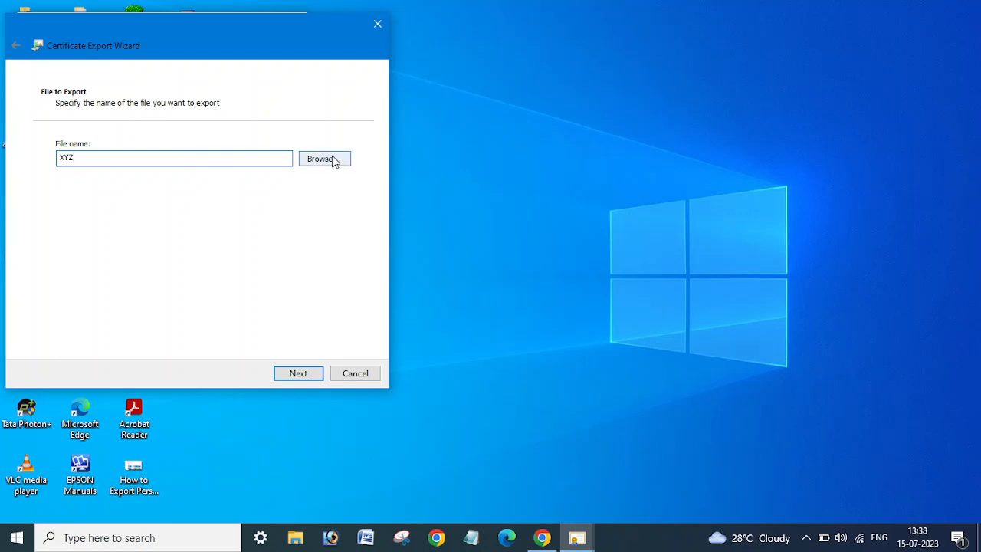
{"action": "left_click", "coordinate": [325, 158]}
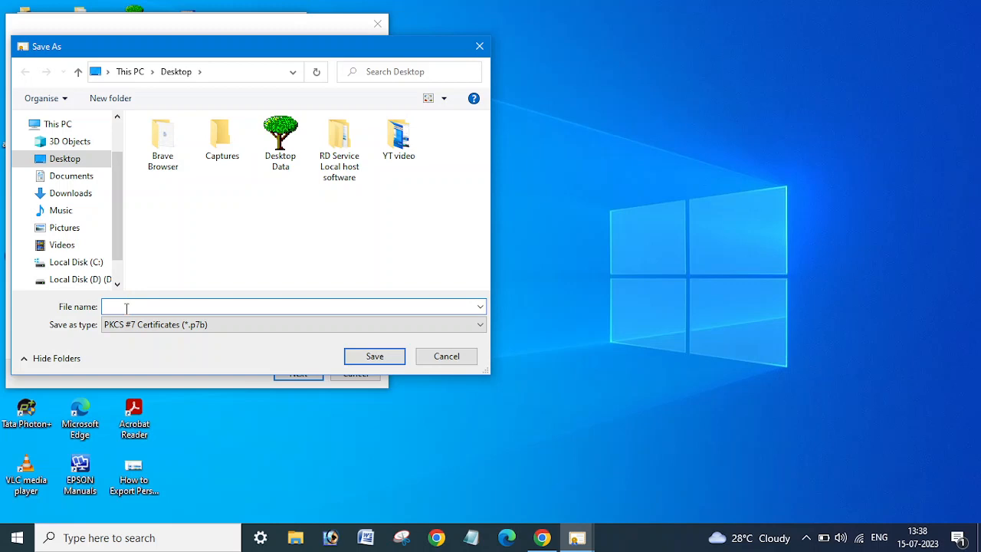
{"action": "type", "text": "XYZ"}
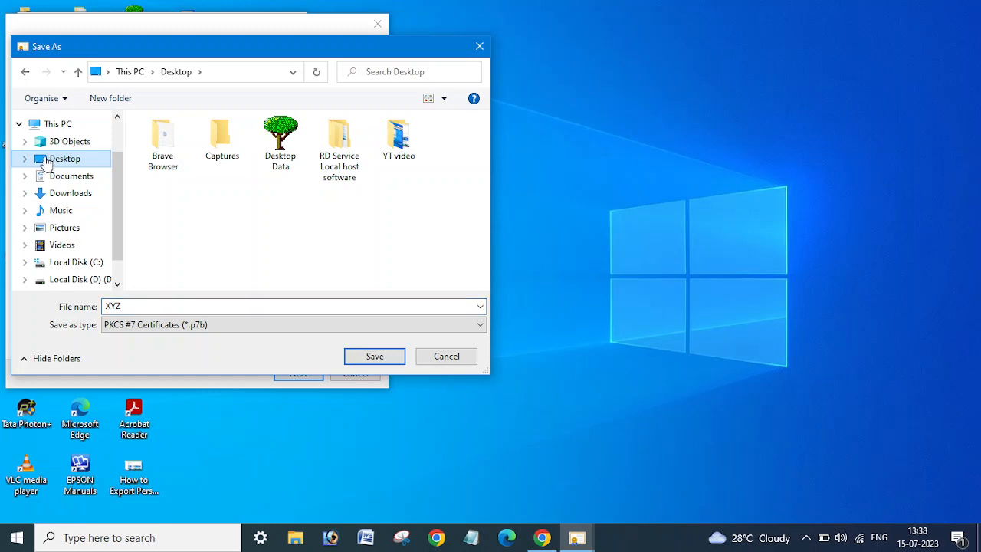
{"action": "mouse_move", "coordinate": [72, 164]}
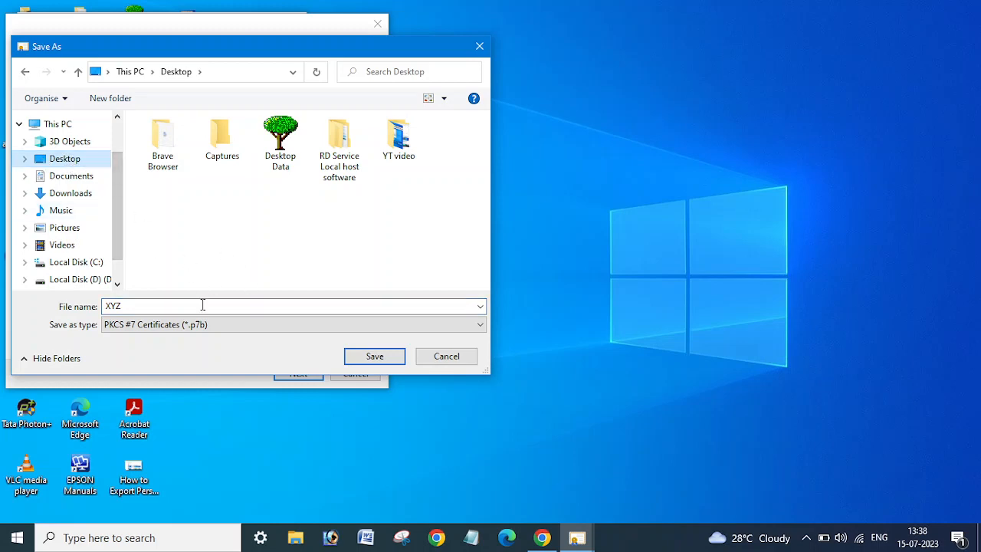
{"action": "left_click", "coordinate": [374, 356]}
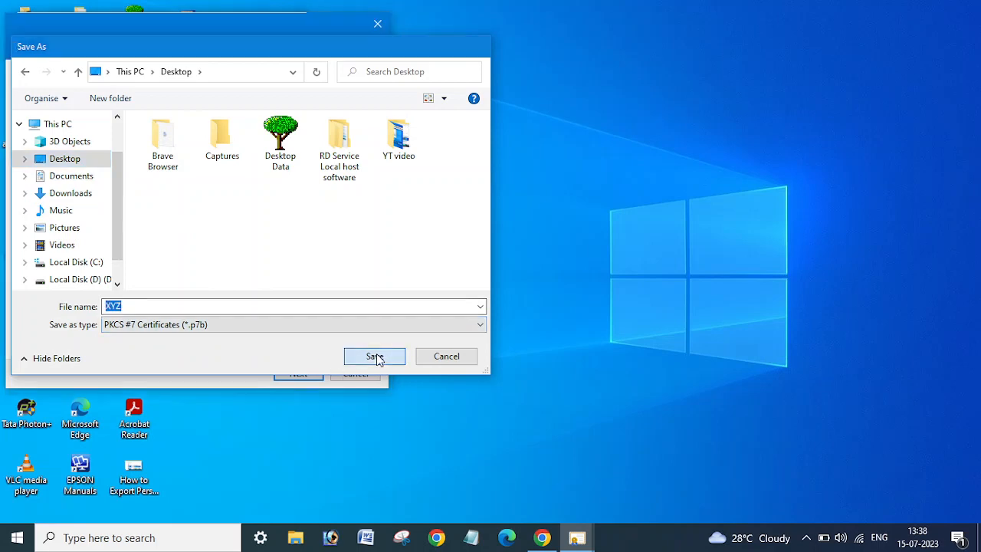
{"action": "left_click", "coordinate": [374, 356]}
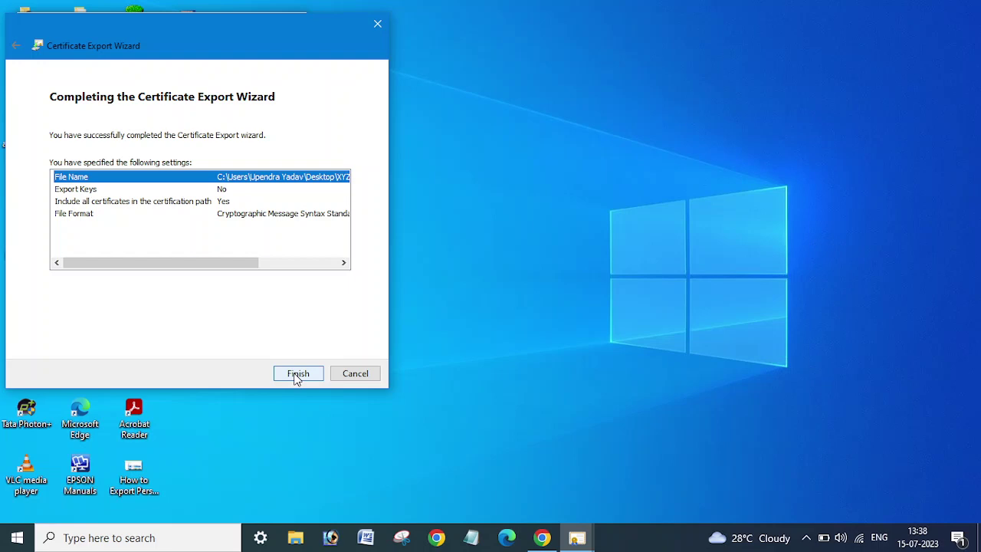
- Finish the export, acknowledge the success message and close the Certificate window
{"action": "left_click", "coordinate": [297, 374]}
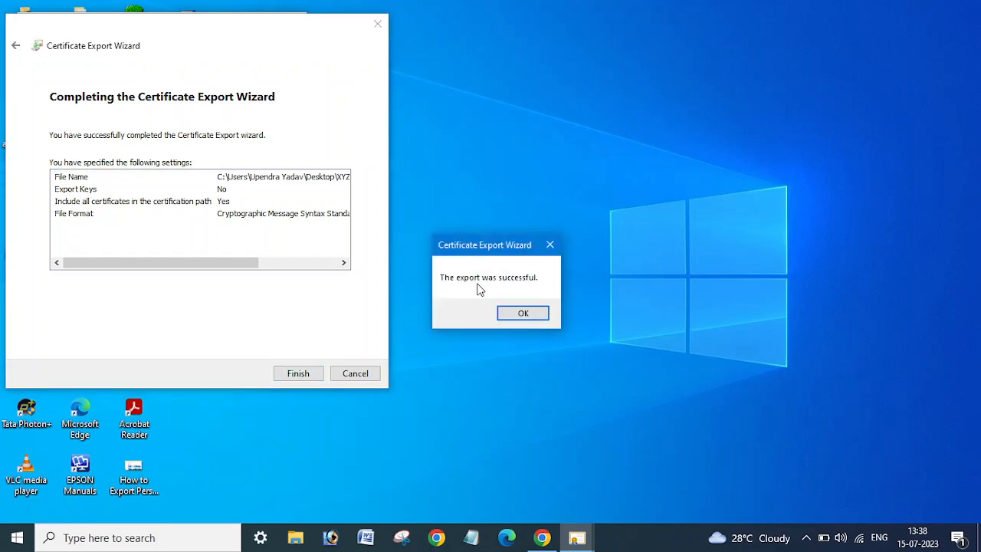
{"action": "left_click", "coordinate": [522, 313]}
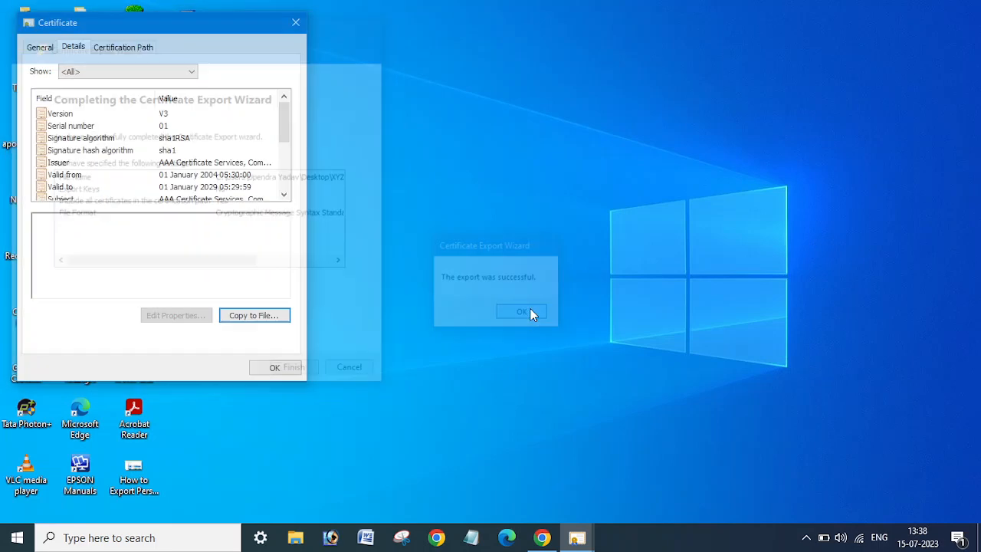
{"action": "left_click", "coordinate": [521, 311]}
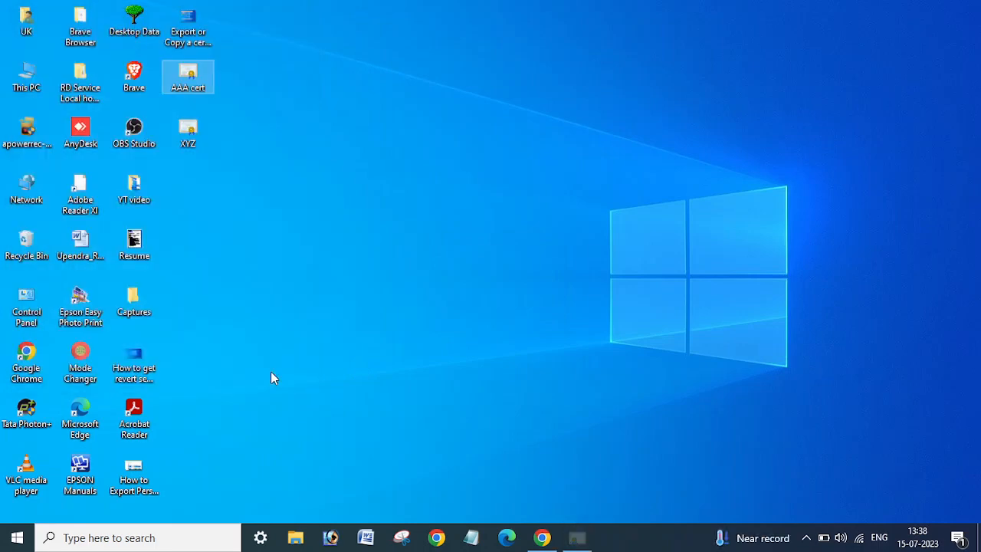
{"action": "left_click", "coordinate": [187, 130]}
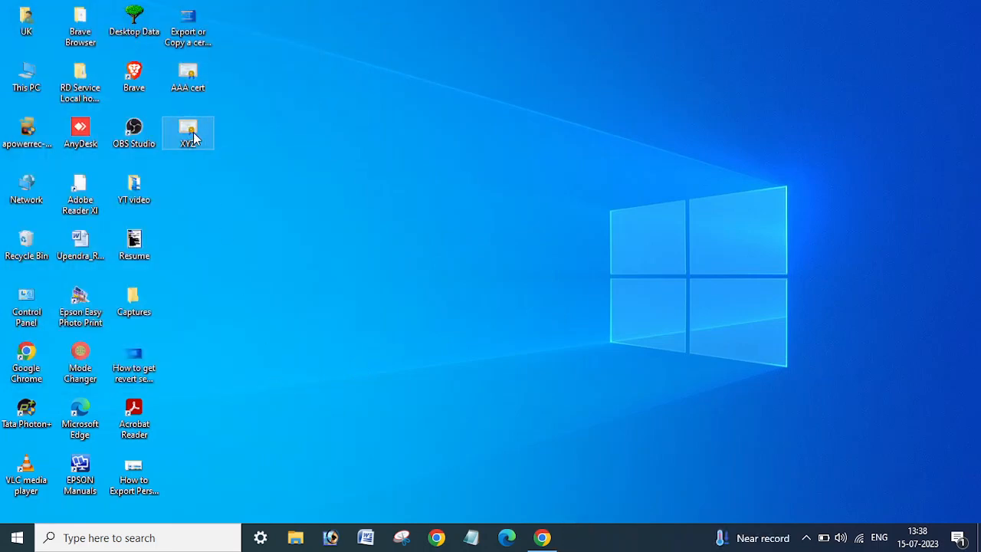
{"action": "mouse_move", "coordinate": [188, 138]}
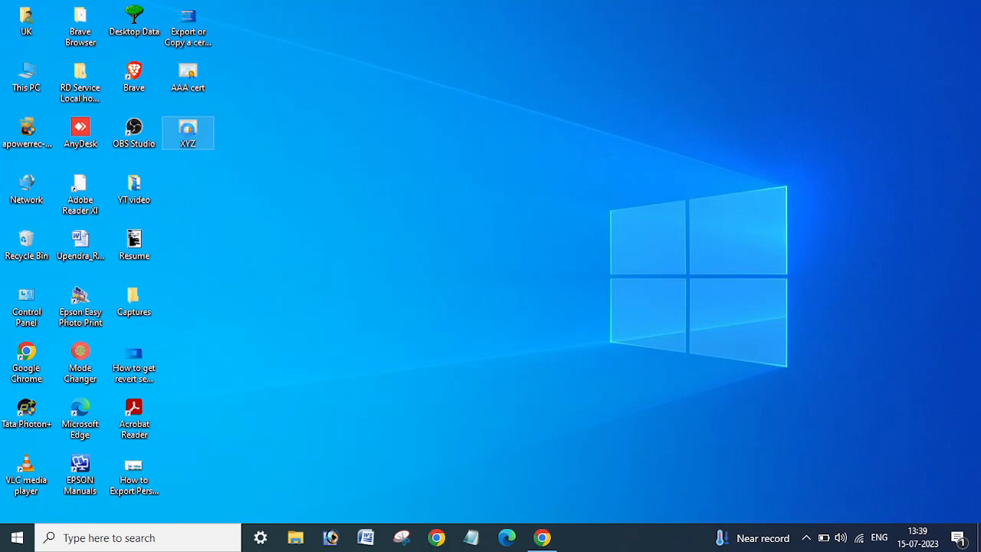
{"action": "right_click", "coordinate": [187, 126]}
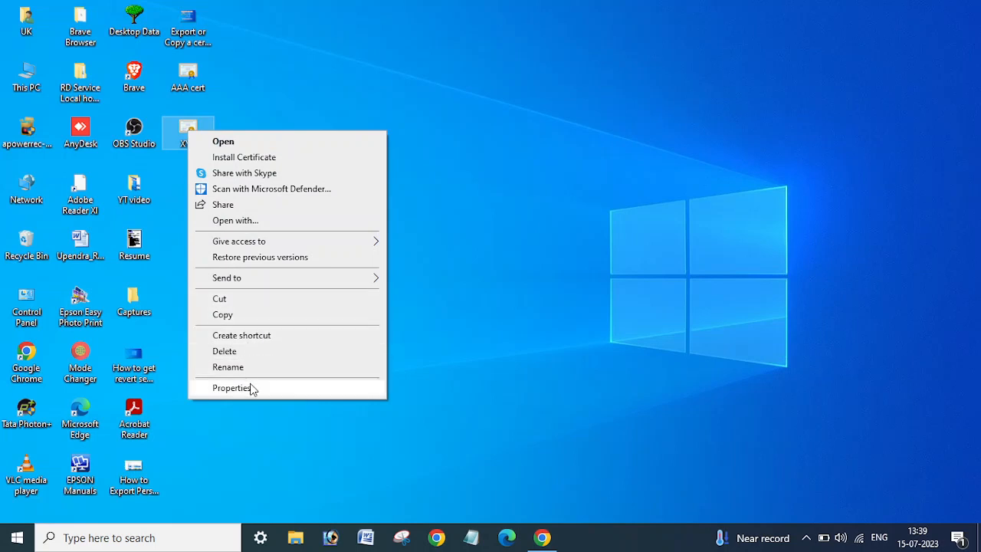
{"action": "left_click", "coordinate": [230, 390]}
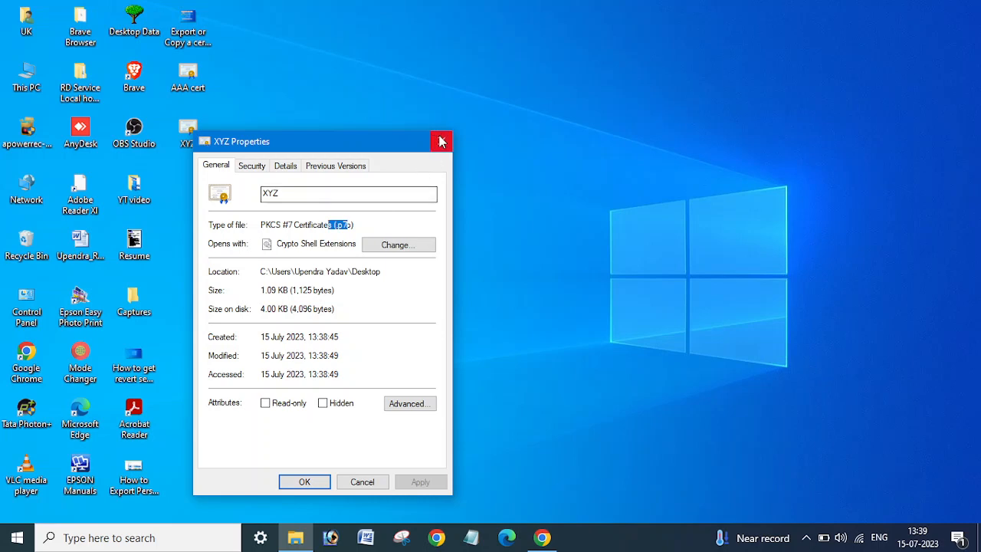
{"action": "left_click", "coordinate": [442, 141]}
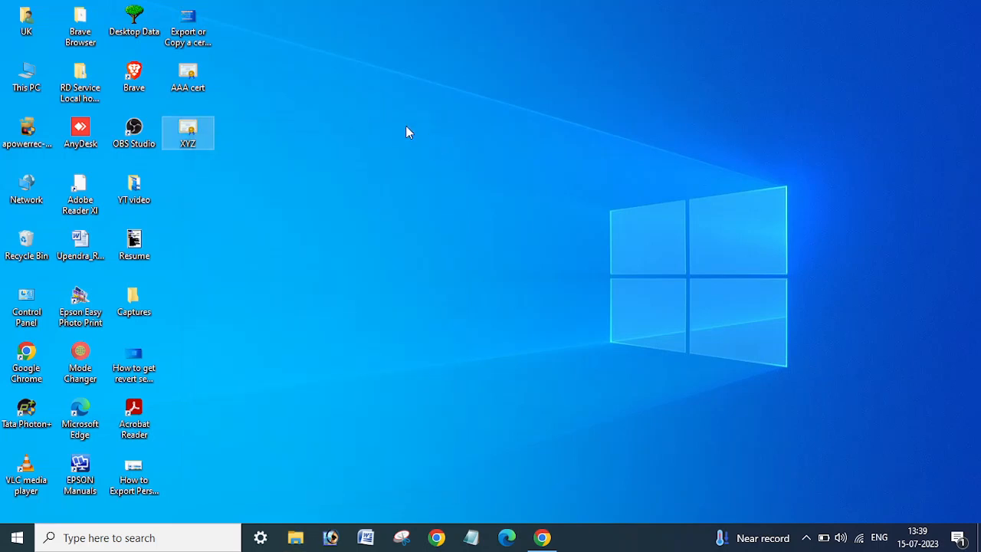
{"action": "mouse_move", "coordinate": [383, 109]}
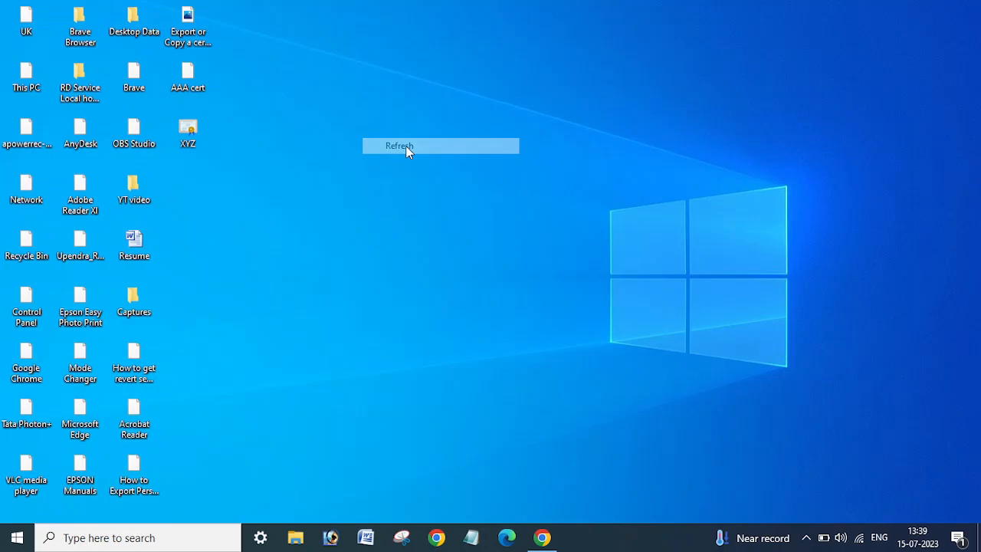
{"action": "left_click", "coordinate": [399, 146]}
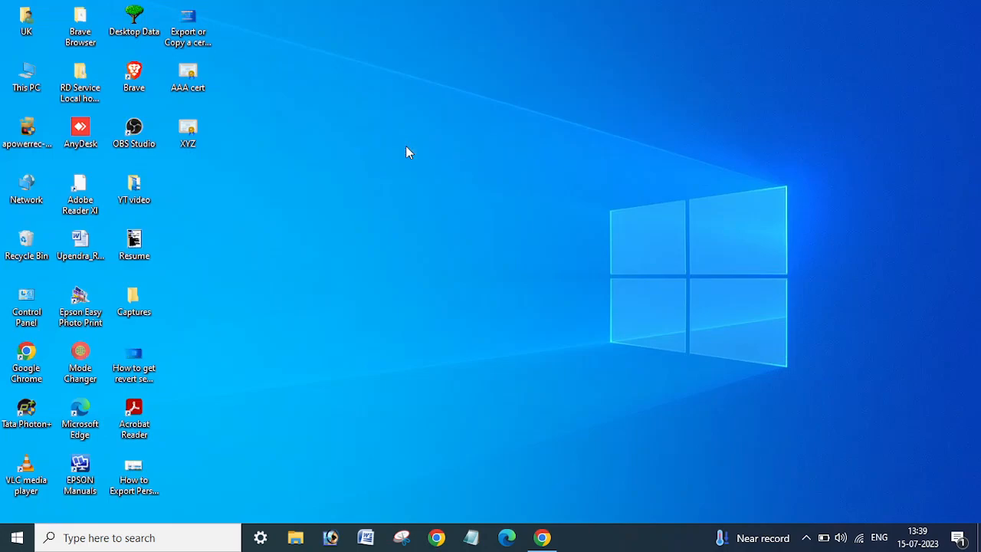
{"action": "mouse_move", "coordinate": [564, 546]}
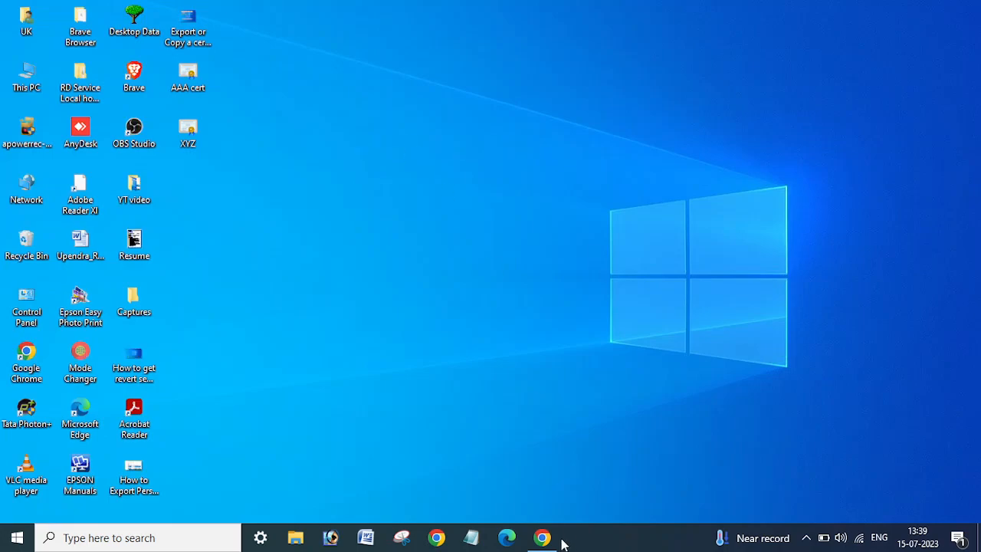
- Switch back to Chrome showing the IT Parivar YouTube channel's videos page
{"action": "left_click", "coordinate": [540, 536]}
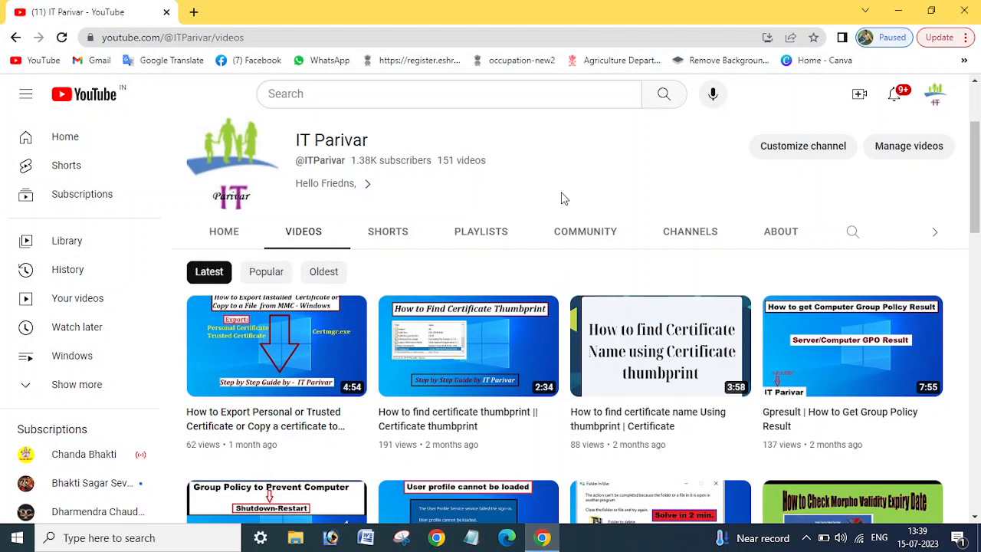
{"action": "mouse_move", "coordinate": [567, 178]}
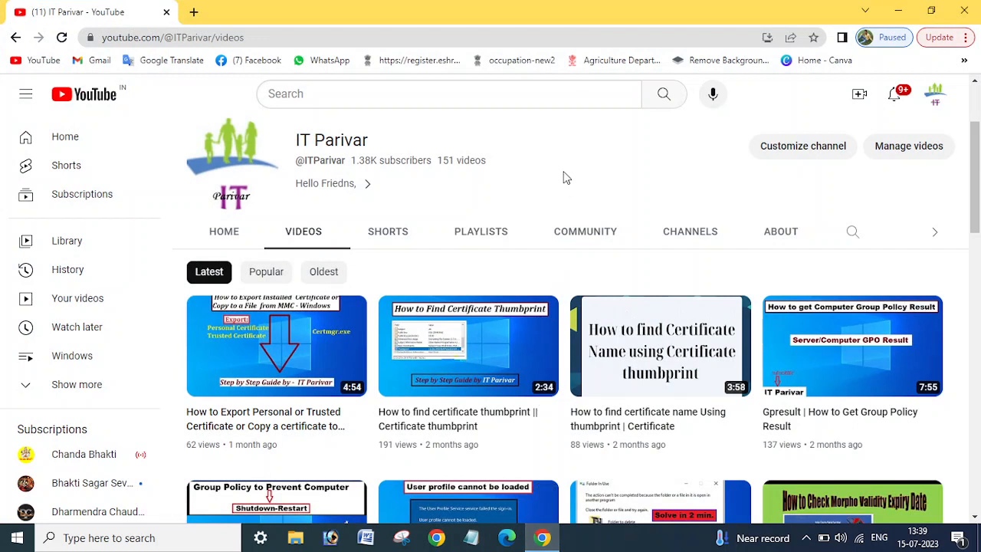